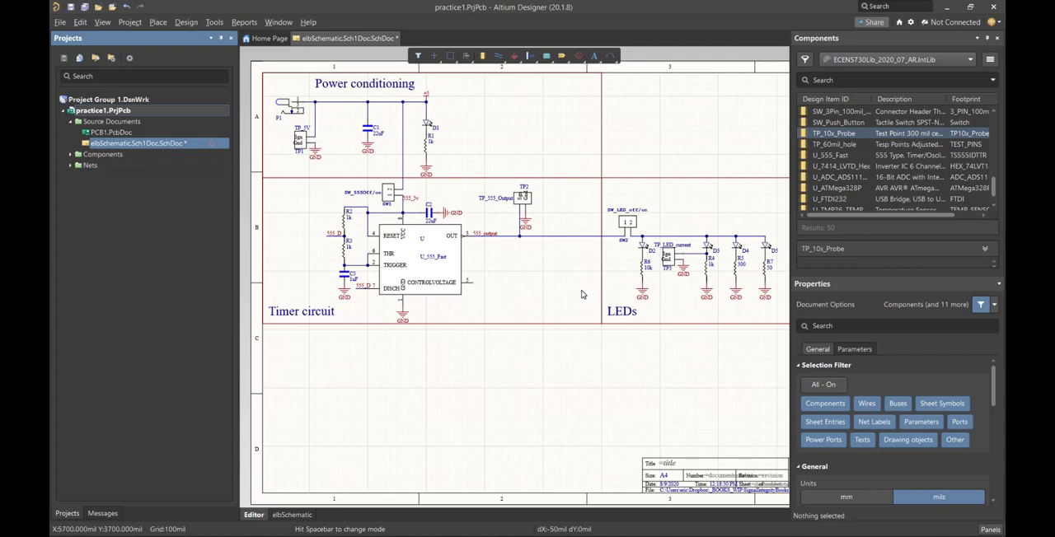
{"action": "mouse_move", "coordinate": [182, 201]}
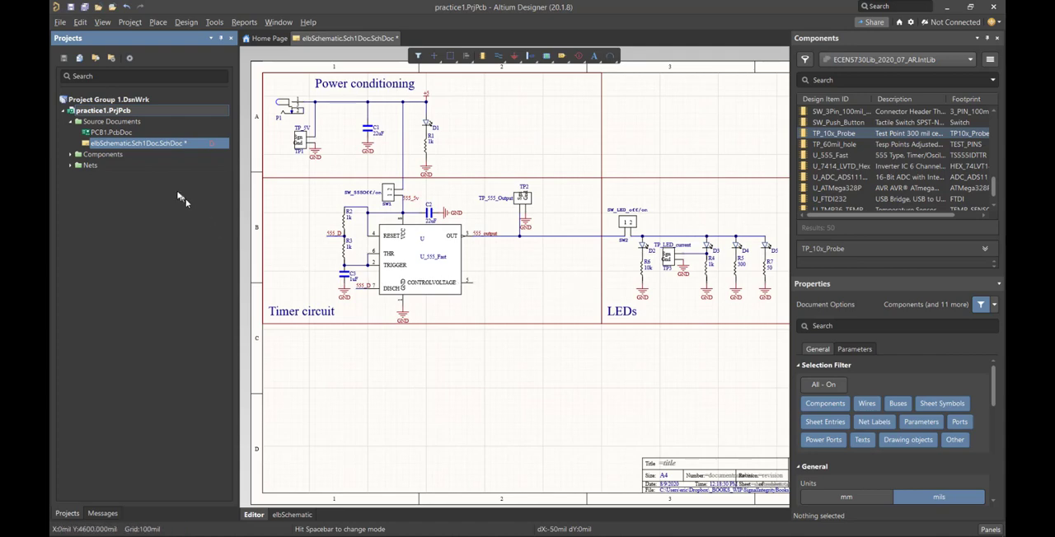
{"action": "mouse_move", "coordinate": [93, 117]}
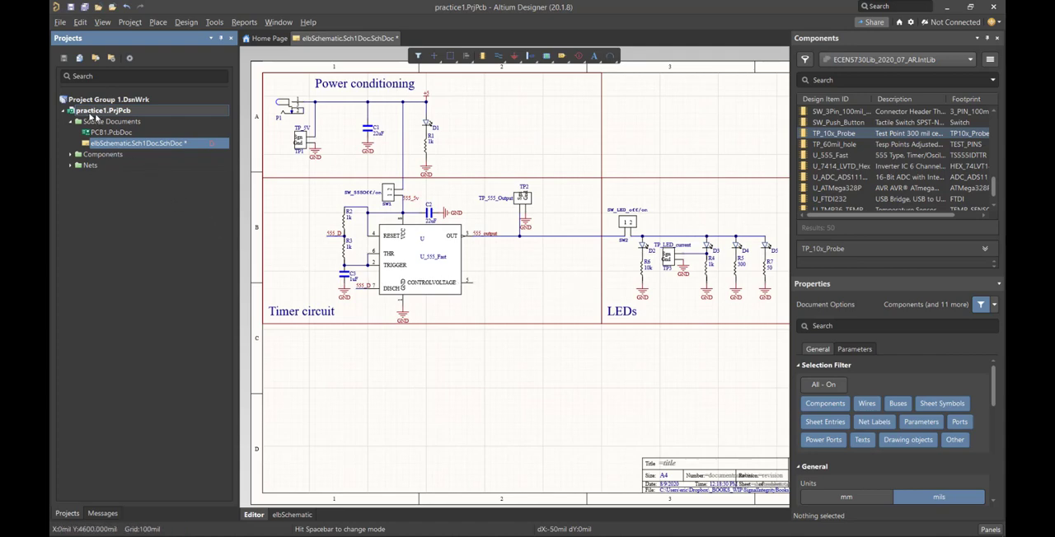
{"action": "mouse_move", "coordinate": [102, 109]}
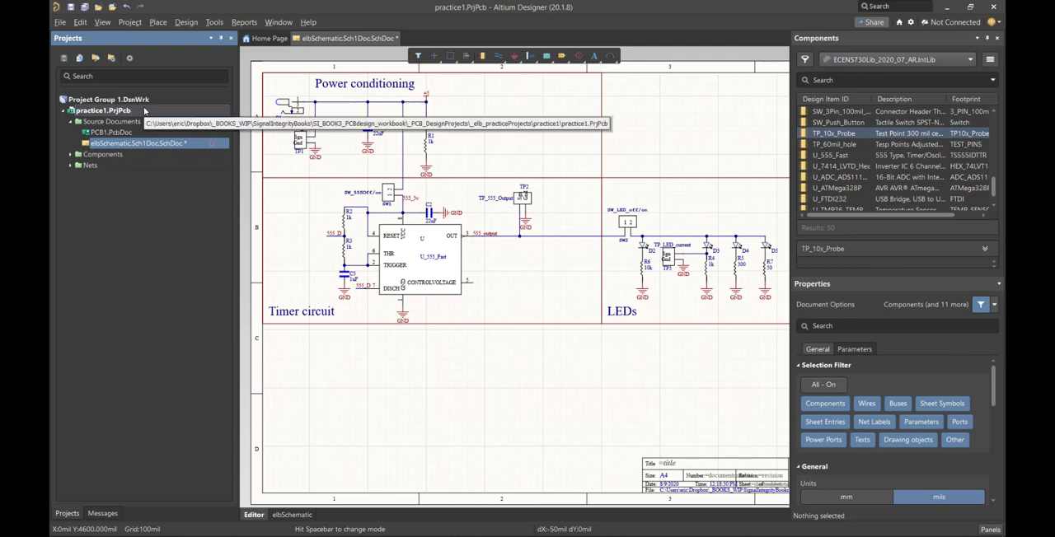
{"action": "mouse_move", "coordinate": [124, 175]}
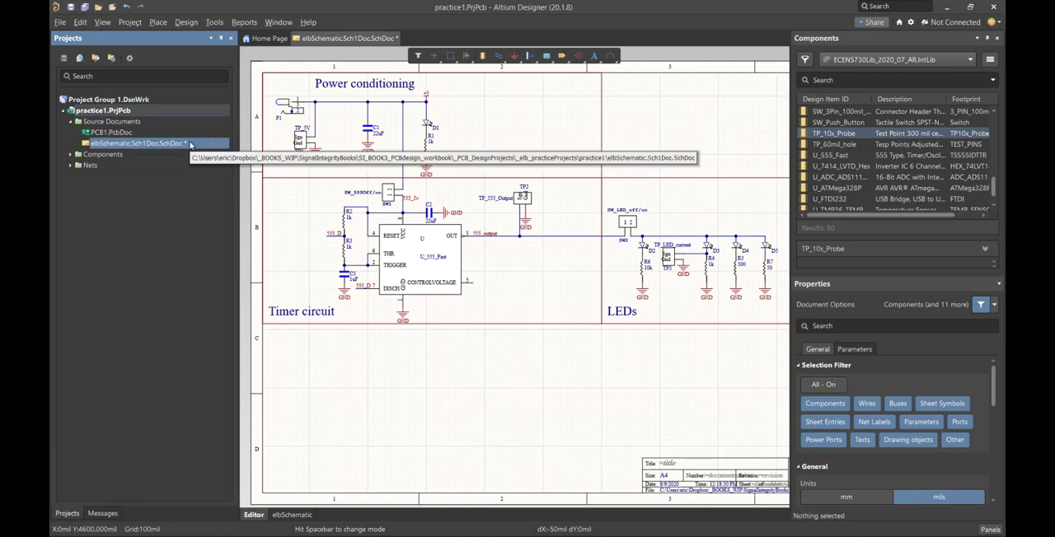
- Save elbSchematic.SchDoc from its context menu in the Projects panel
{"action": "right_click", "coordinate": [132, 142]}
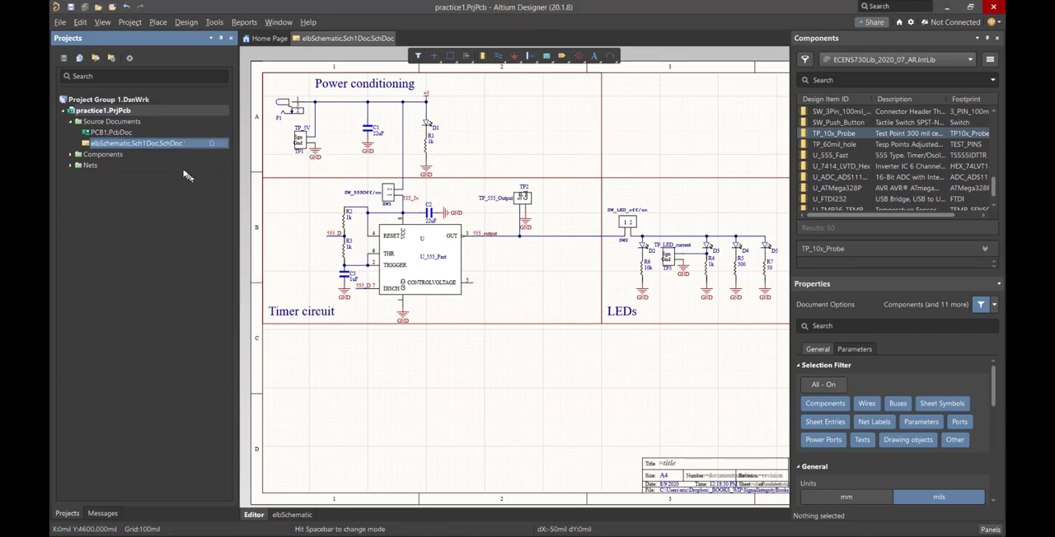
{"action": "mouse_move", "coordinate": [403, 108]}
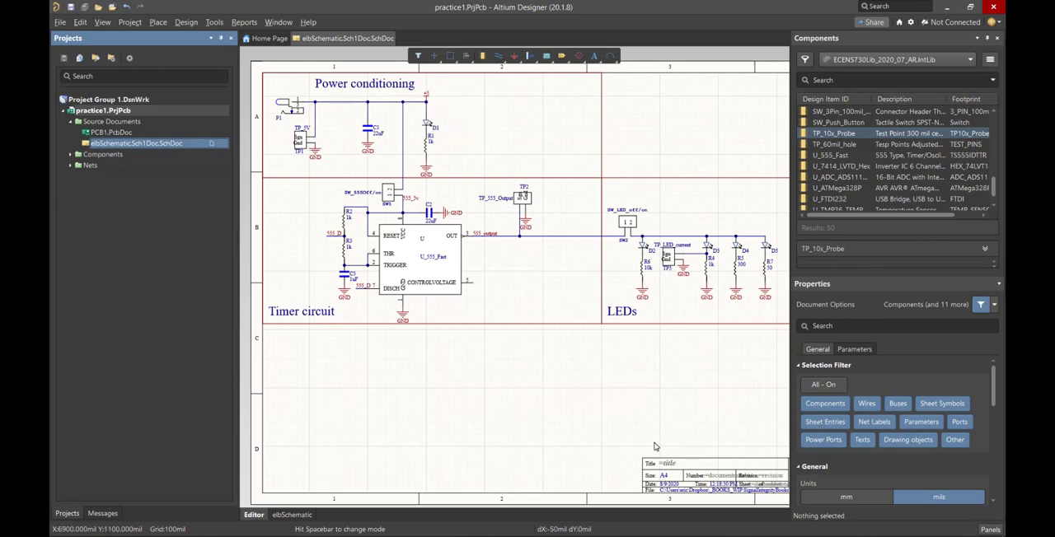
{"action": "mouse_move", "coordinate": [164, 333]}
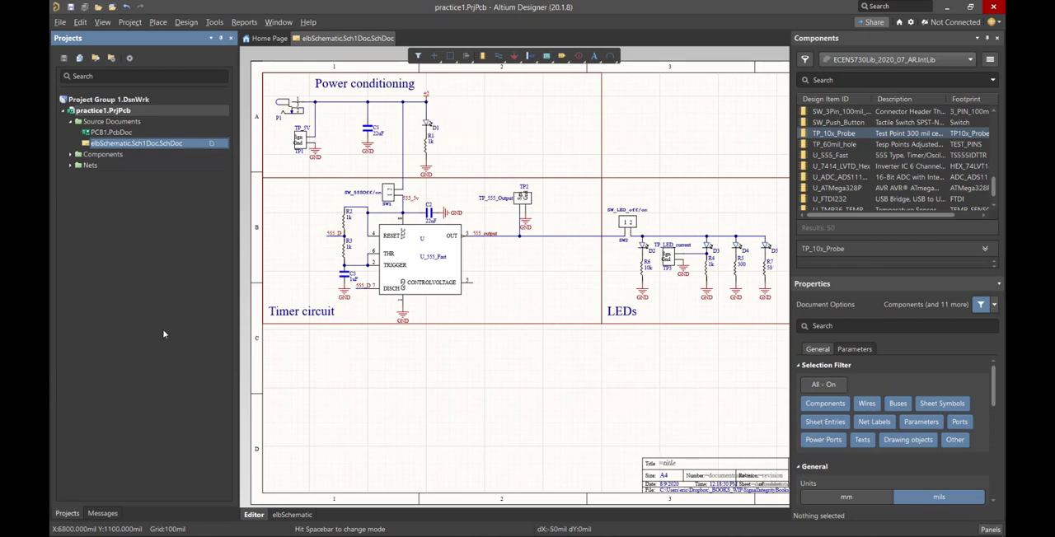
{"action": "mouse_move", "coordinate": [155, 309]}
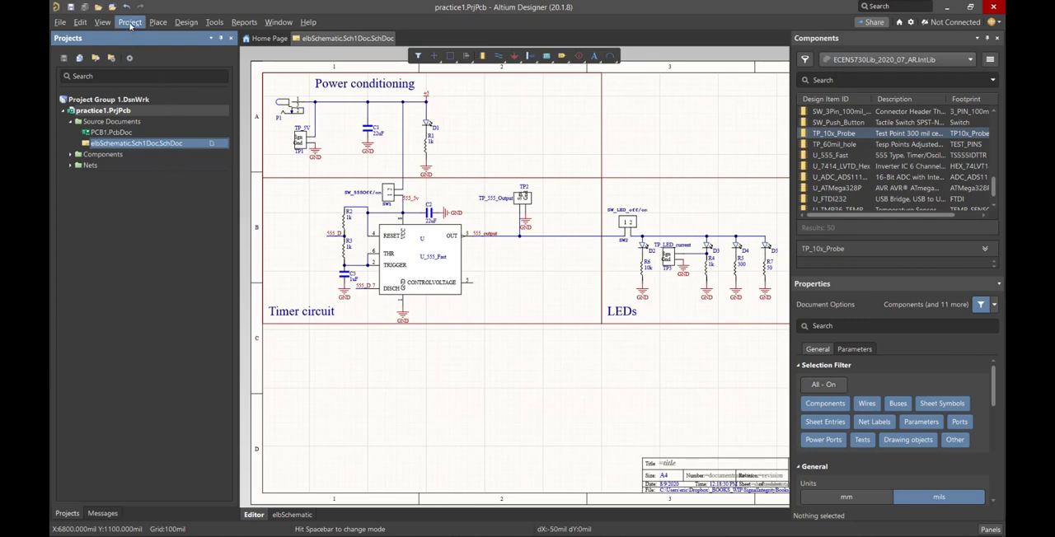
- Run Validate PCB Project on practice1.PrjPcb from the Project menu
{"action": "left_click", "coordinate": [130, 22]}
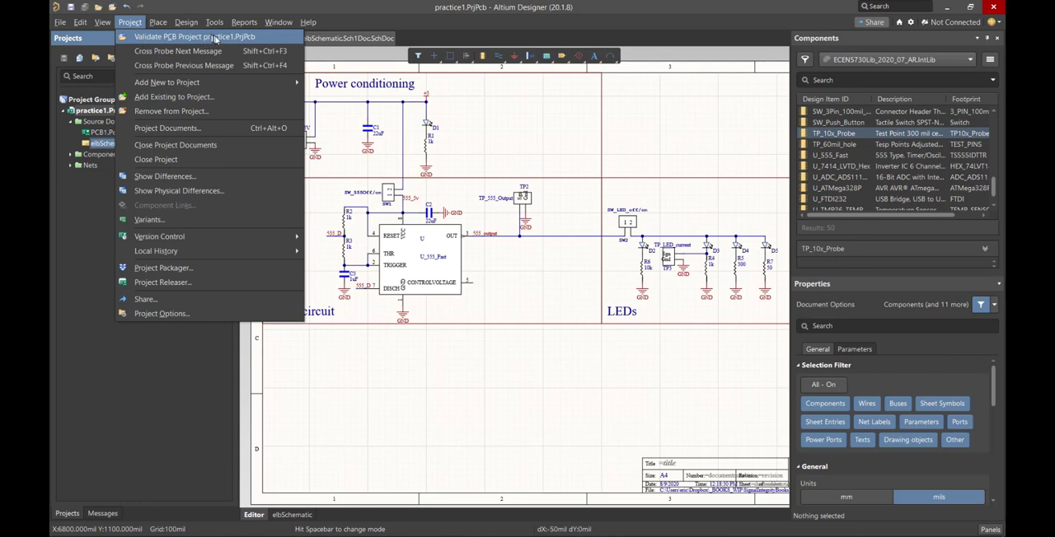
{"action": "mouse_move", "coordinate": [196, 37]}
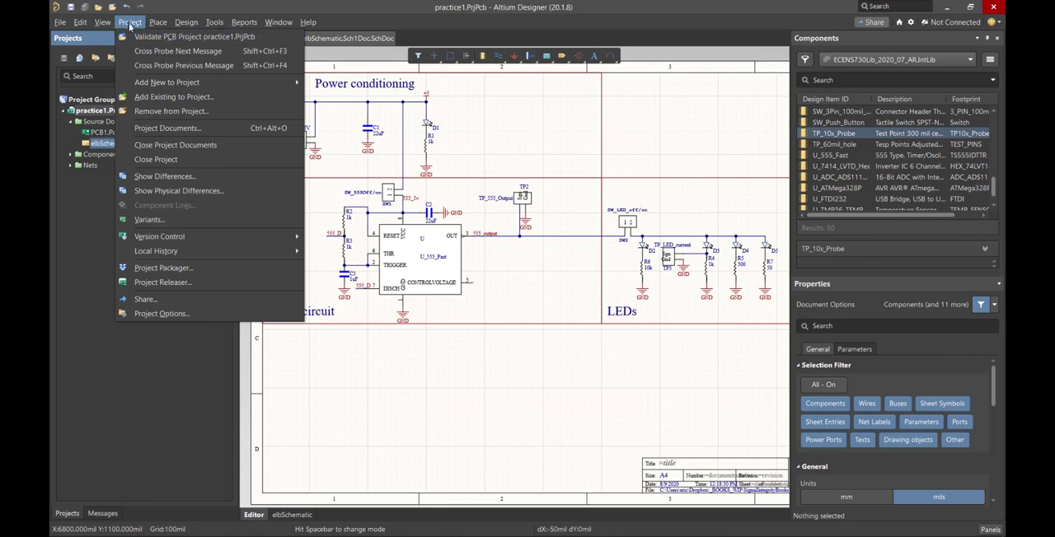
{"action": "mouse_move", "coordinate": [196, 36]}
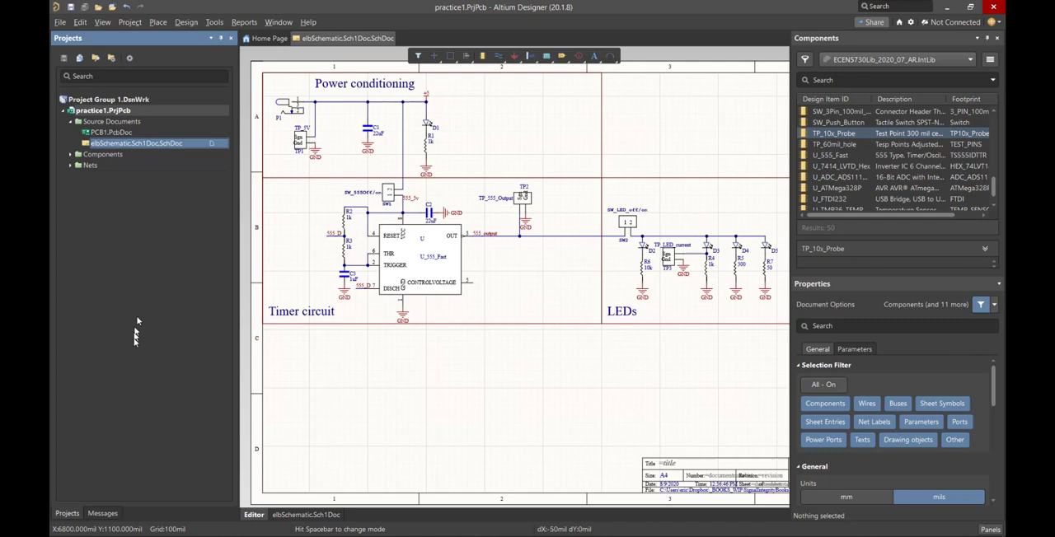
{"action": "mouse_move", "coordinate": [134, 341]}
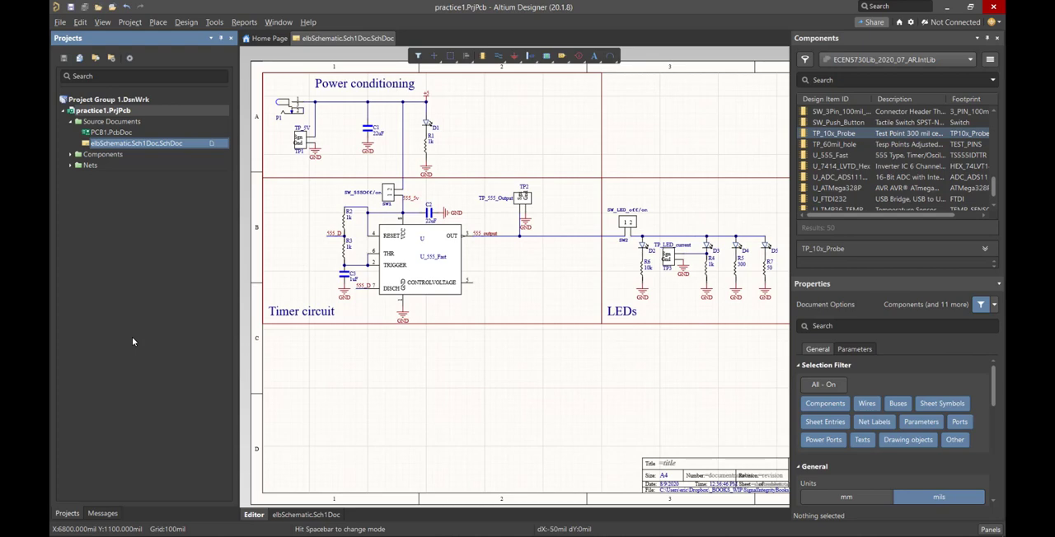
{"action": "mouse_move", "coordinate": [203, 368]}
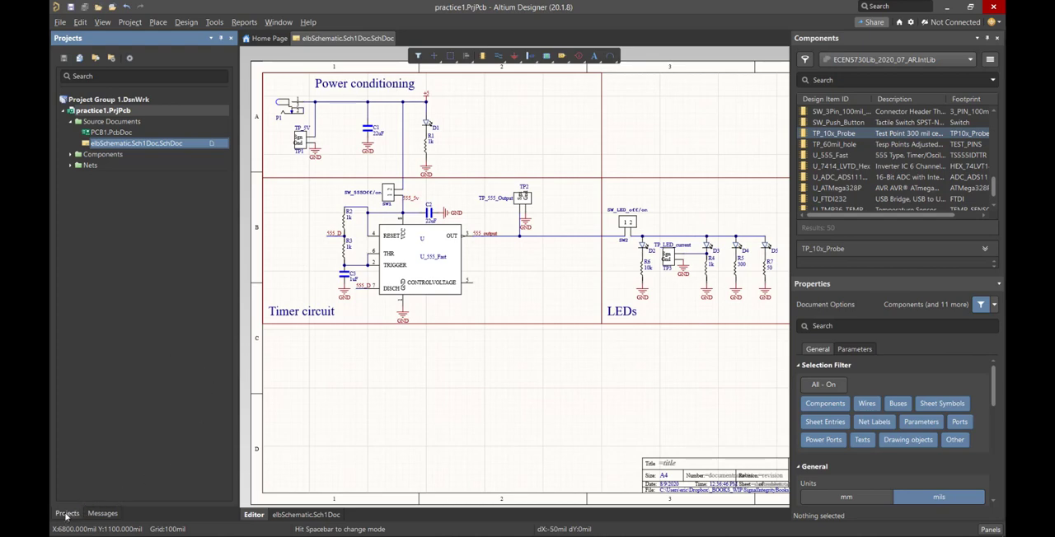
{"action": "mouse_move", "coordinate": [111, 513]}
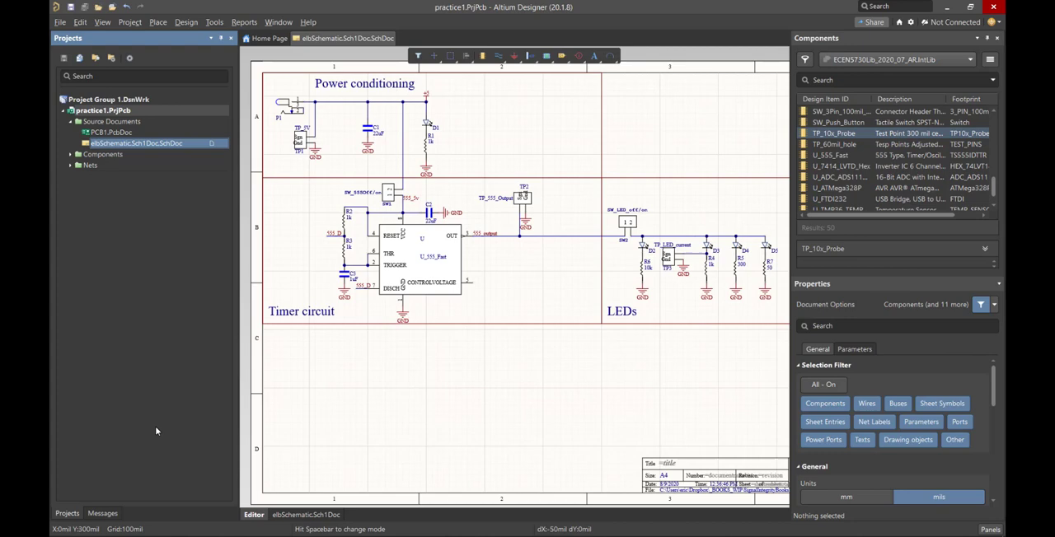
{"action": "mouse_move", "coordinate": [970, 384]}
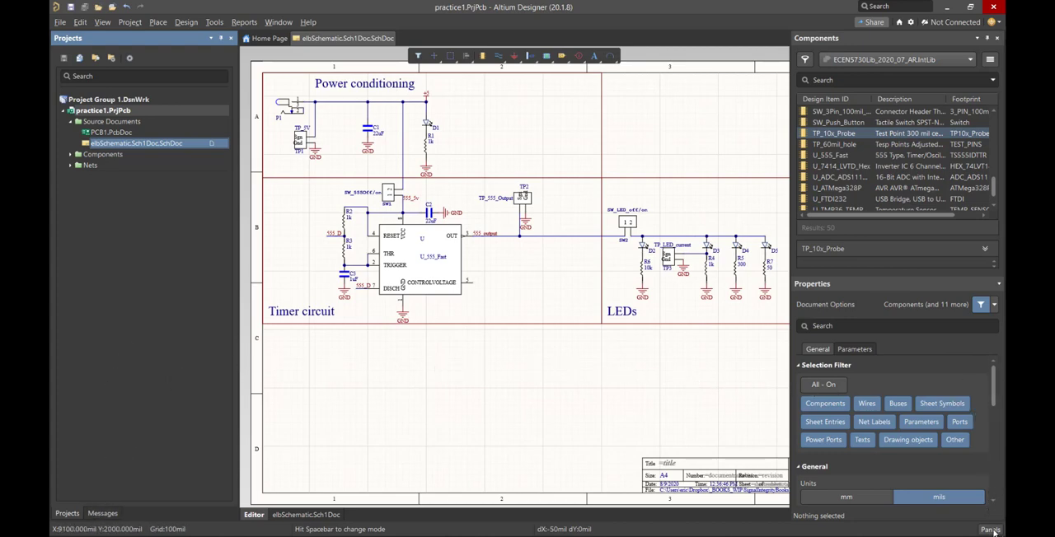
- Show the Messages panel from the Panels button to check the compile result
{"action": "left_click", "coordinate": [991, 529]}
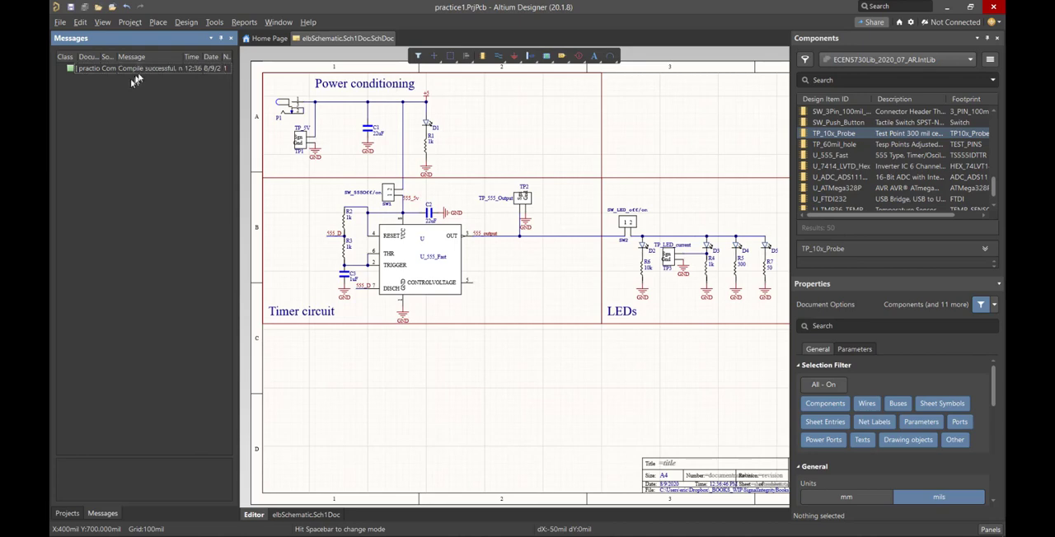
{"action": "mouse_move", "coordinate": [166, 148]}
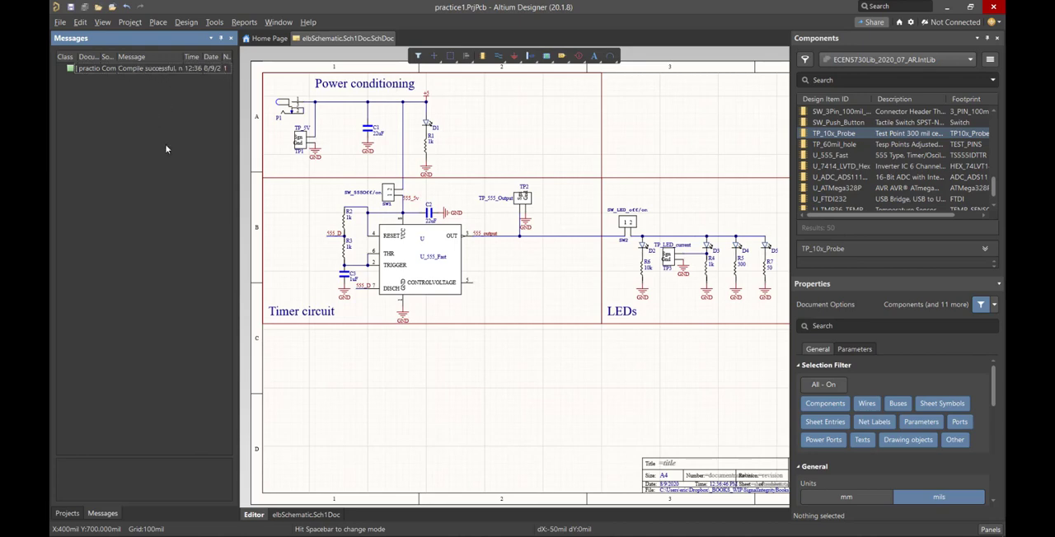
{"action": "mouse_move", "coordinate": [389, 143]}
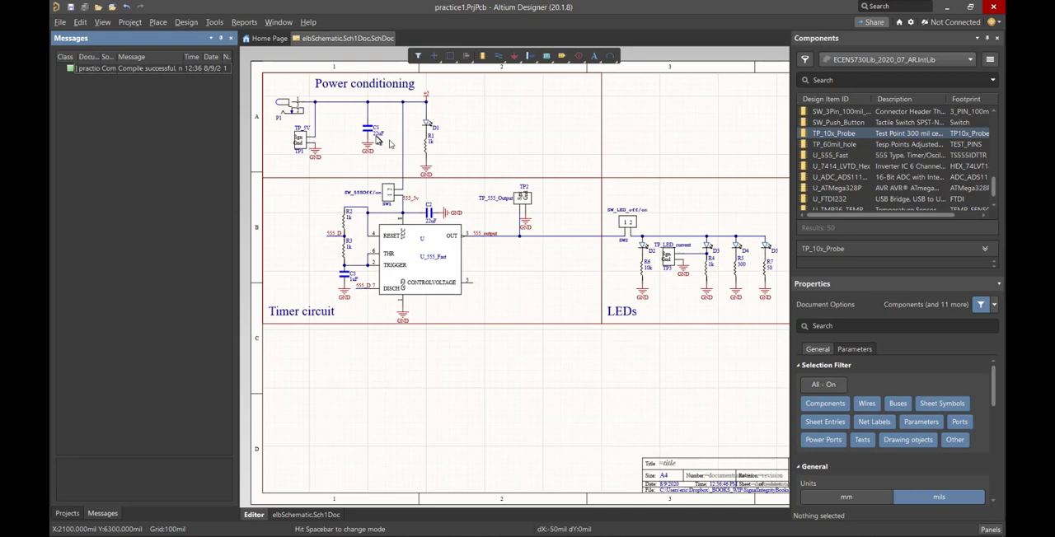
{"action": "left_click", "coordinate": [367, 146]}
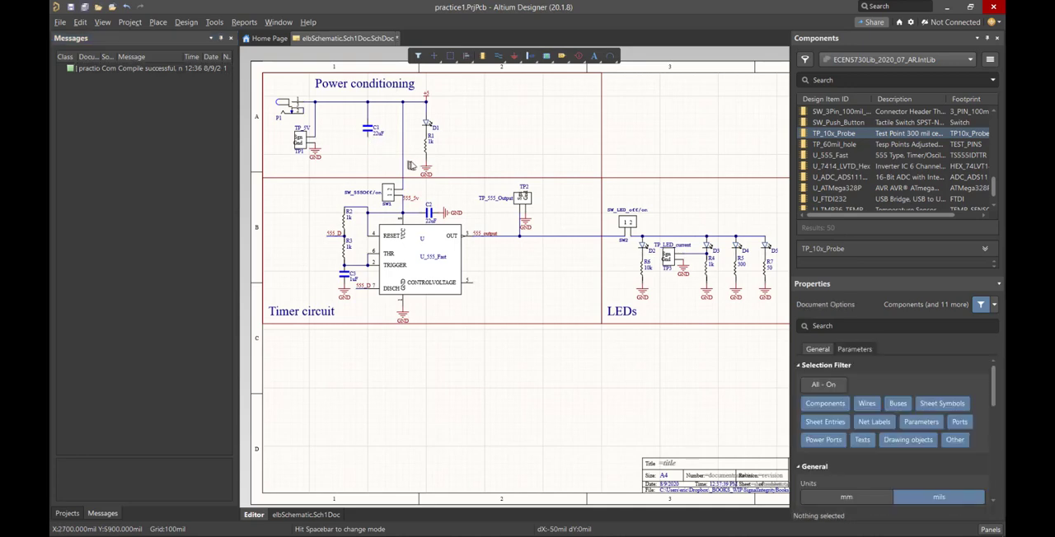
{"action": "mouse_move", "coordinate": [542, 275]}
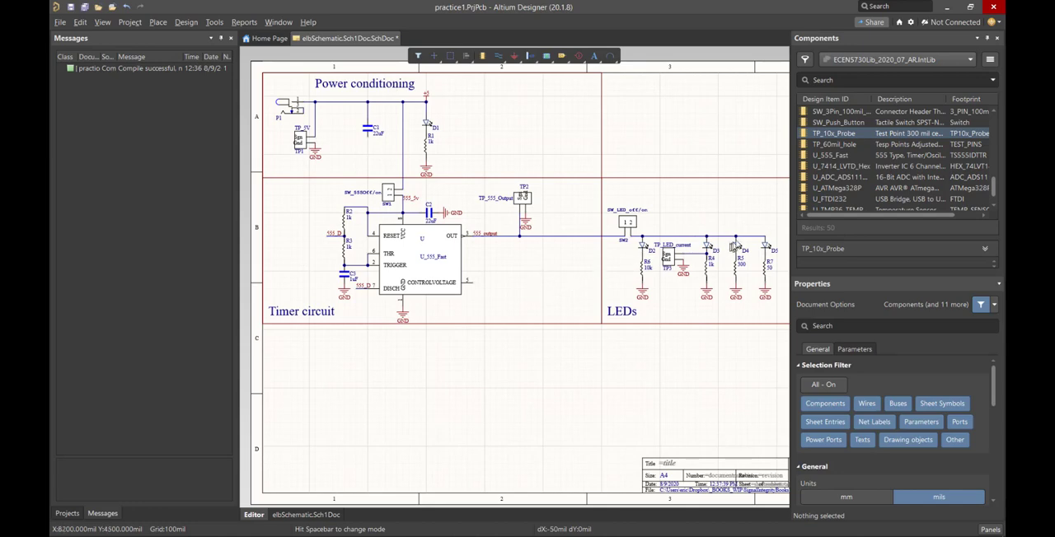
{"action": "left_click", "coordinate": [725, 237]}
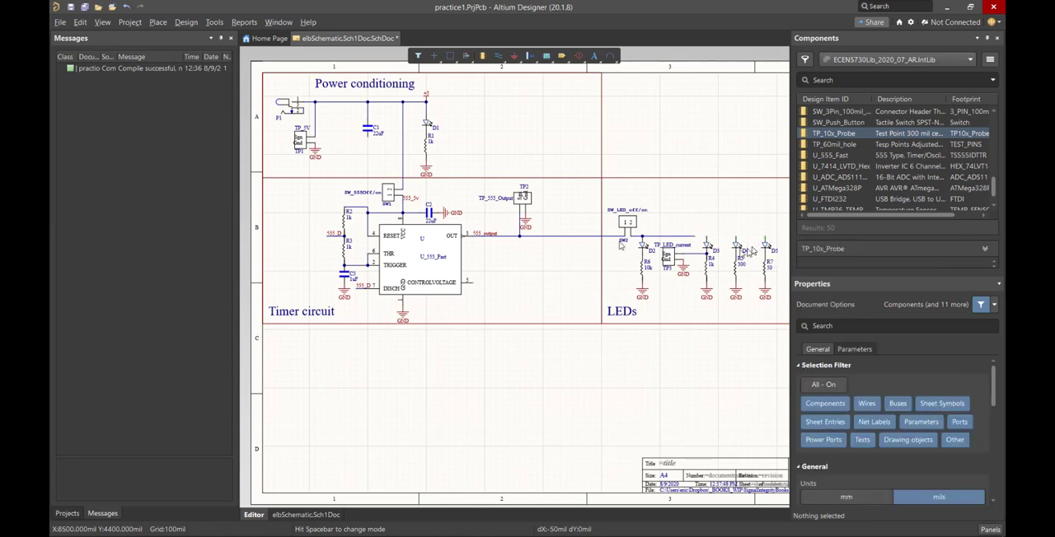
{"action": "mouse_move", "coordinate": [268, 319]}
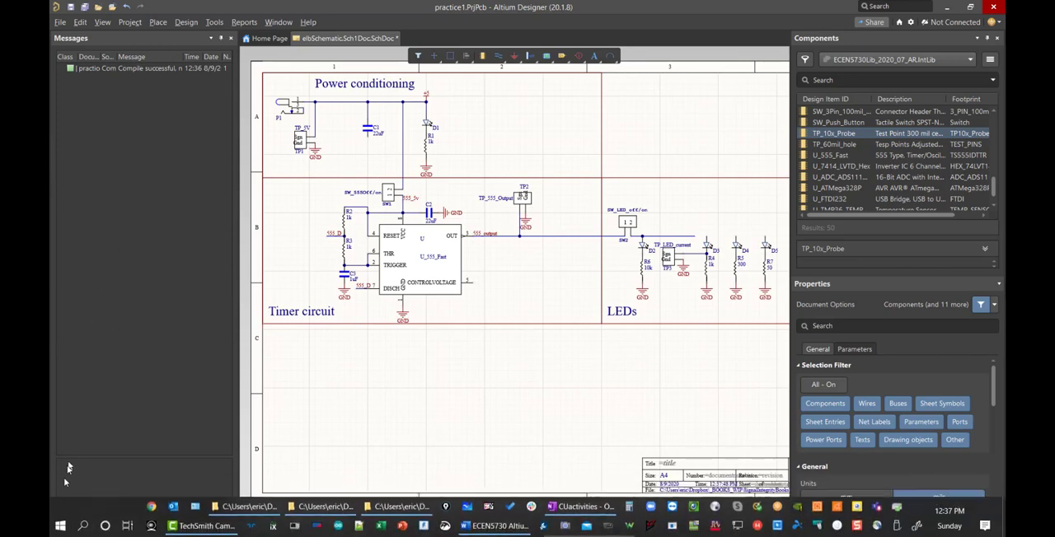
{"action": "left_click", "coordinate": [67, 512]}
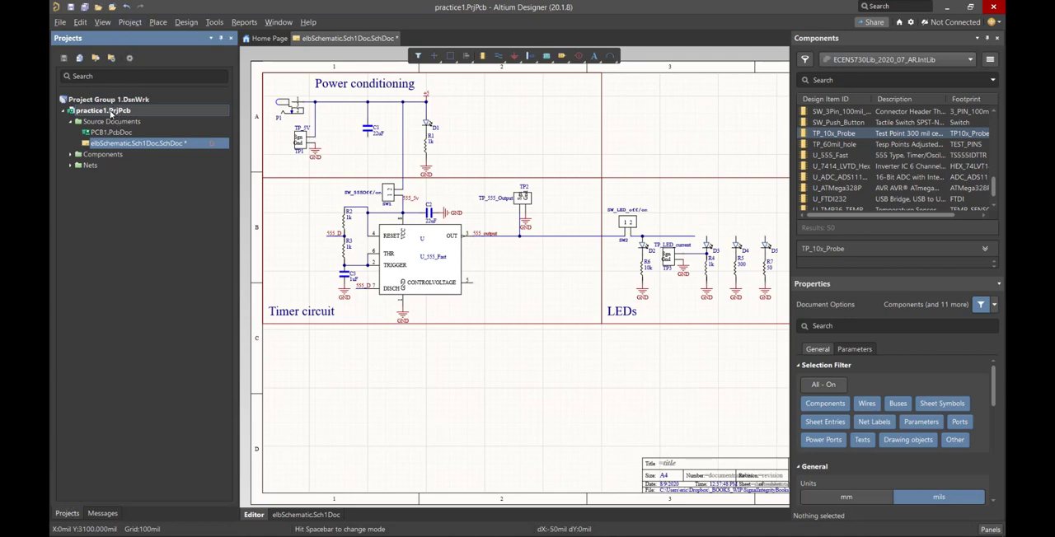
- Validate practice1.PrjPcb from its Projects panel context menu
{"action": "right_click", "coordinate": [103, 110]}
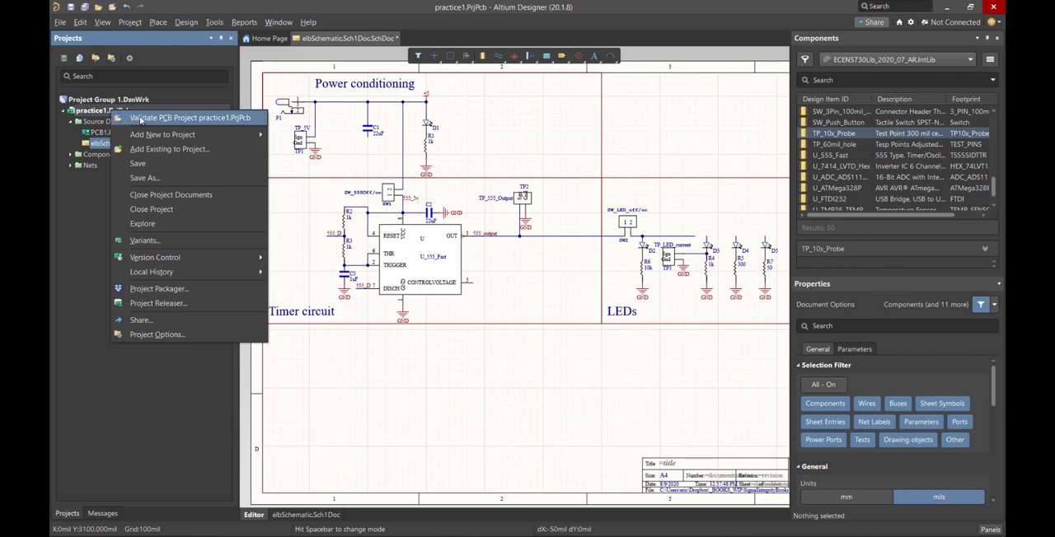
{"action": "mouse_move", "coordinate": [222, 118]}
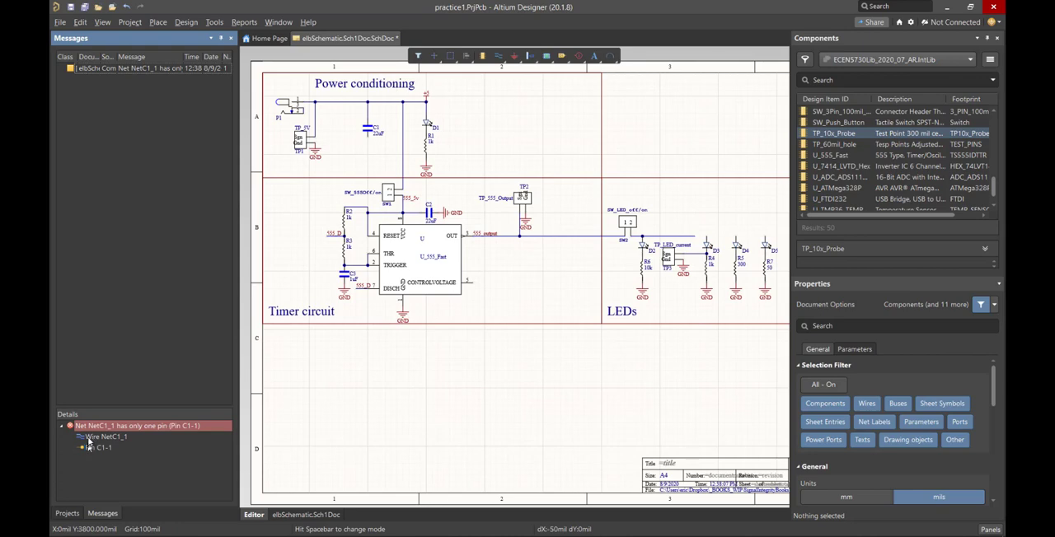
- Jump to pin C1-1 and place a GND power port on C1's bottom pin
{"action": "left_click", "coordinate": [107, 436]}
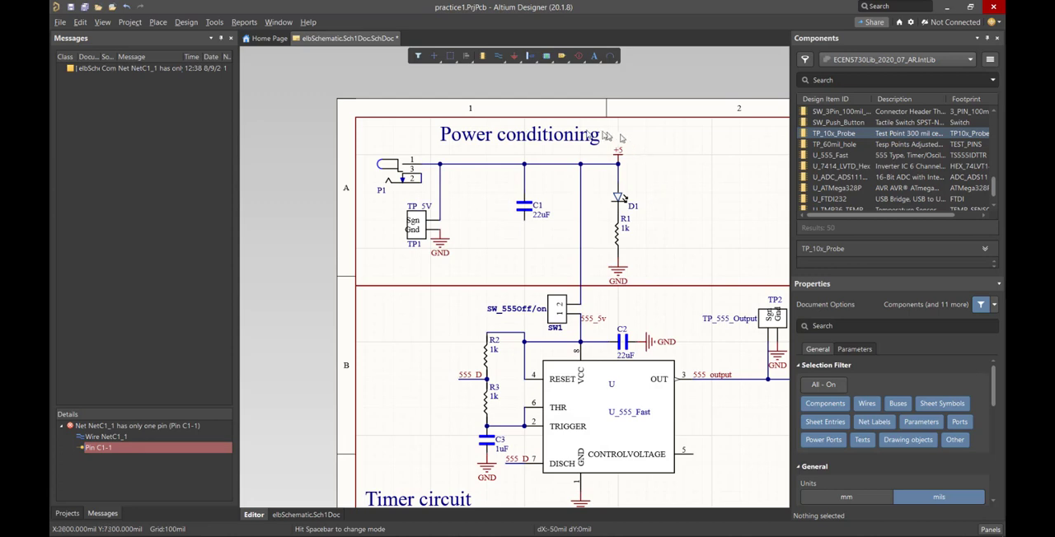
{"action": "mouse_move", "coordinate": [531, 227]}
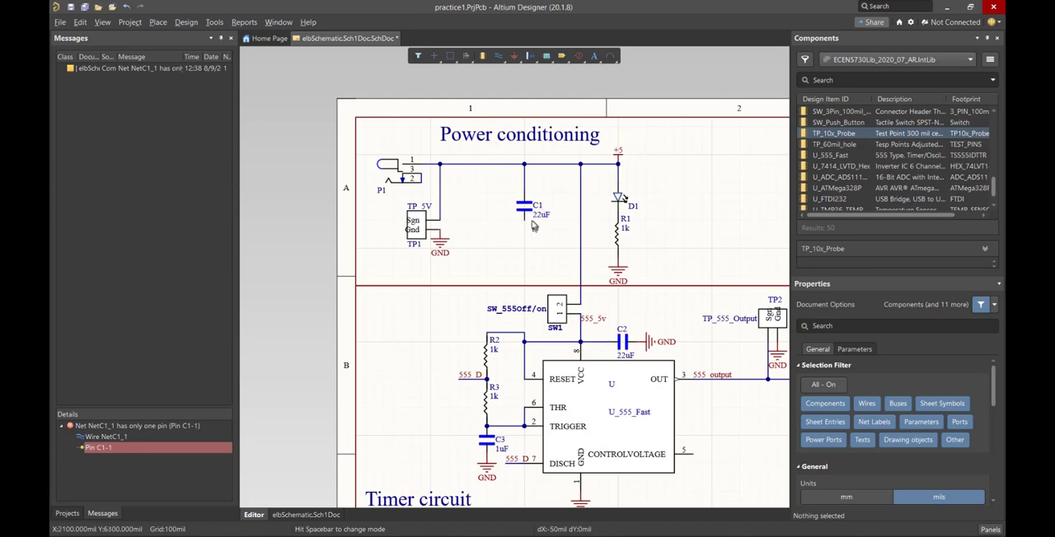
{"action": "mouse_move", "coordinate": [528, 226]}
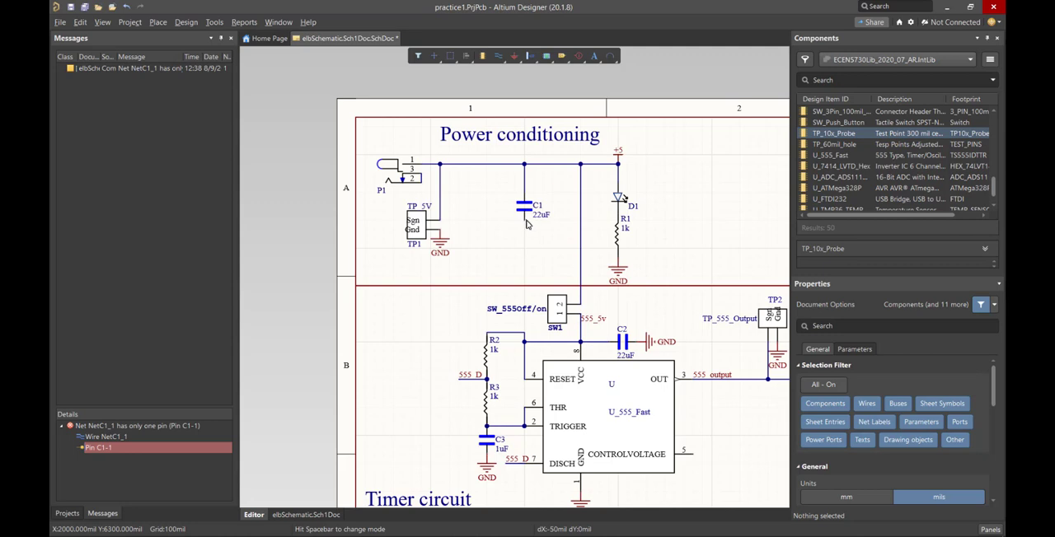
{"action": "left_click", "coordinate": [534, 248]}
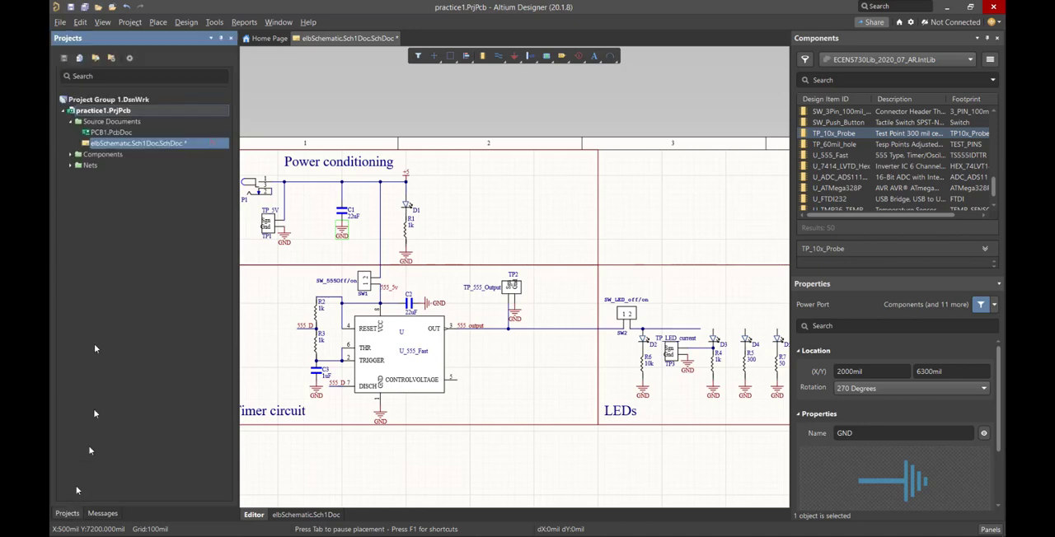
- Revalidate practice1.PrjPcb from its context menu in the Projects panel
{"action": "right_click", "coordinate": [102, 111]}
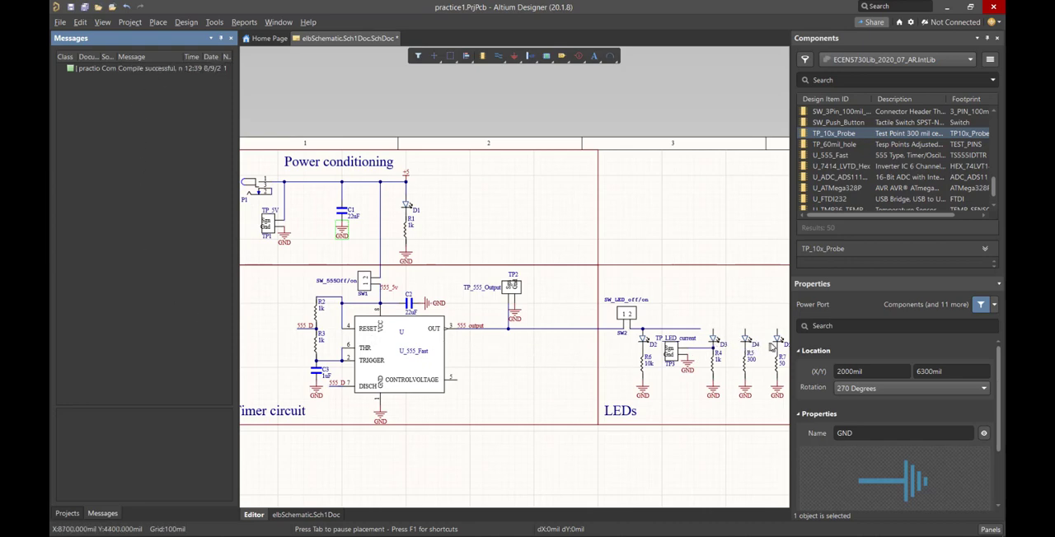
{"action": "mouse_move", "coordinate": [771, 345]}
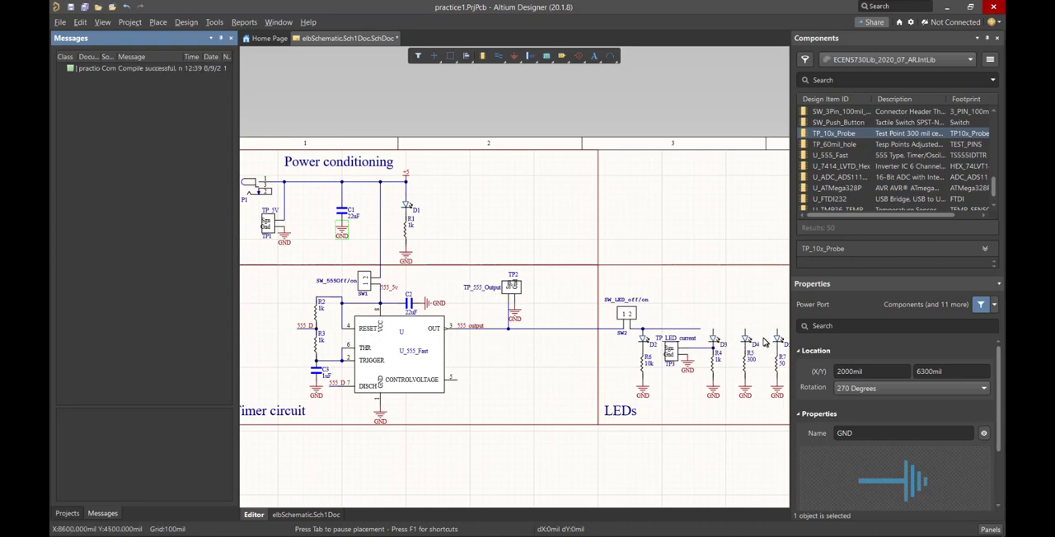
{"action": "mouse_move", "coordinate": [428, 481]}
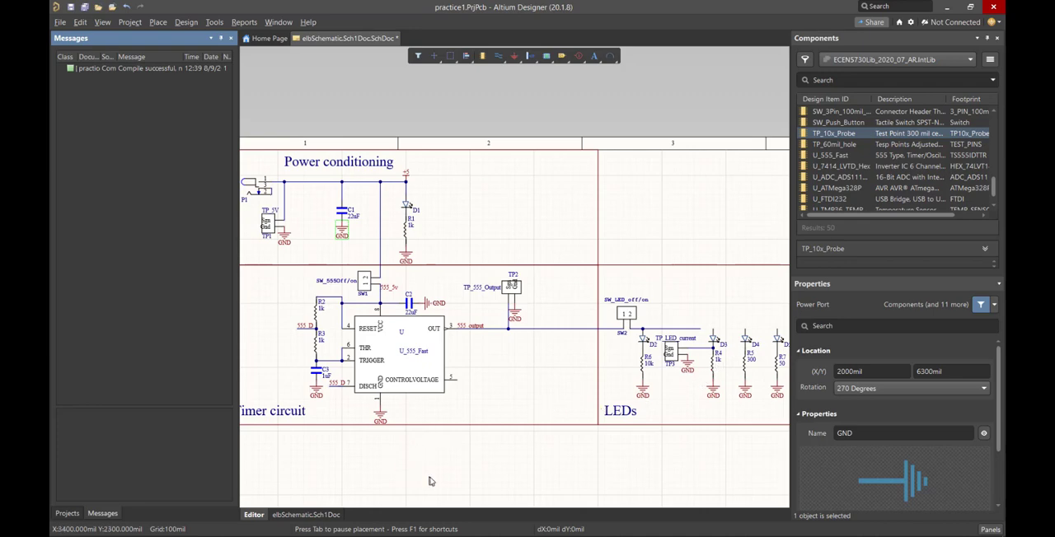
{"action": "mouse_move", "coordinate": [709, 321]}
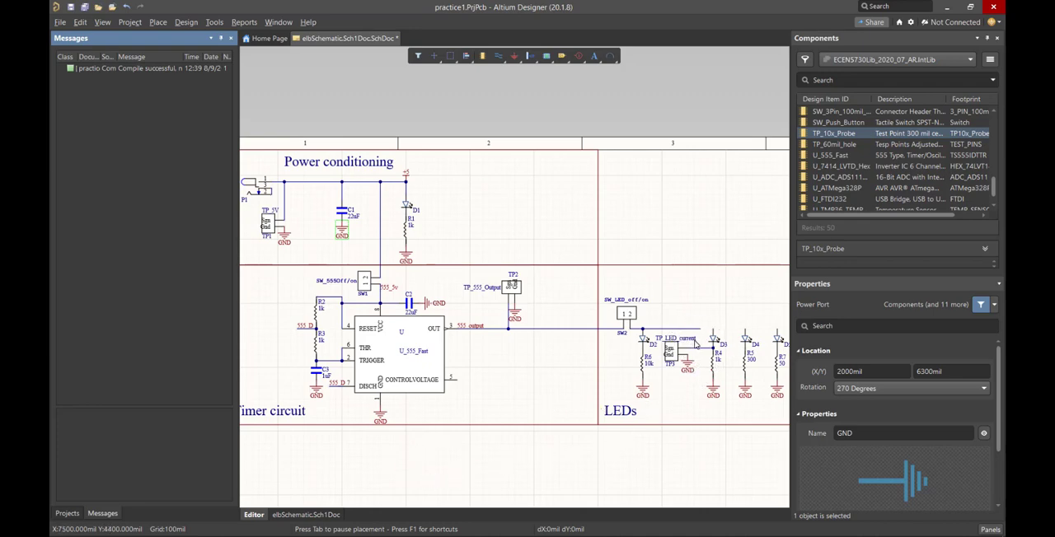
{"action": "mouse_move", "coordinate": [127, 100]}
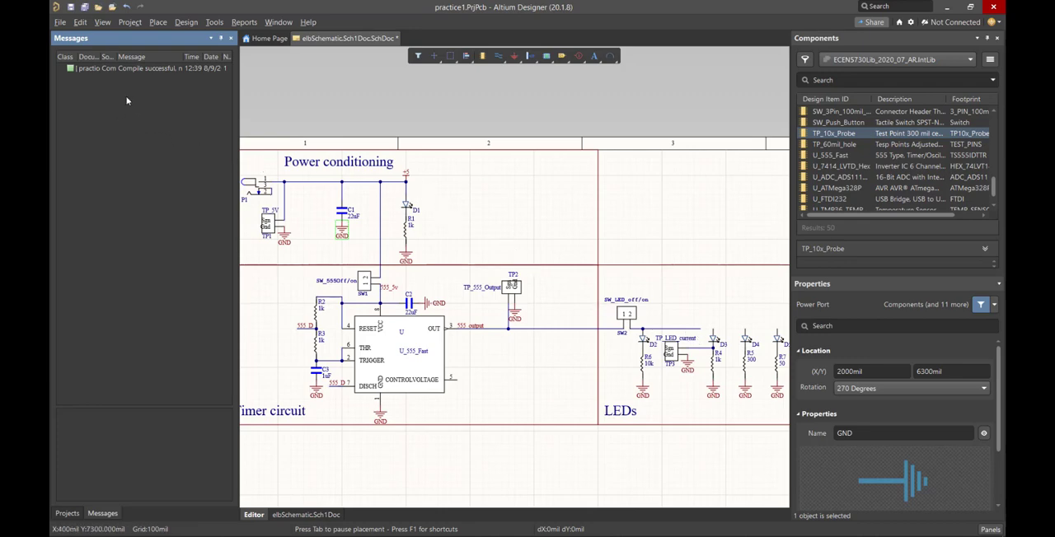
{"action": "mouse_move", "coordinate": [540, 175]}
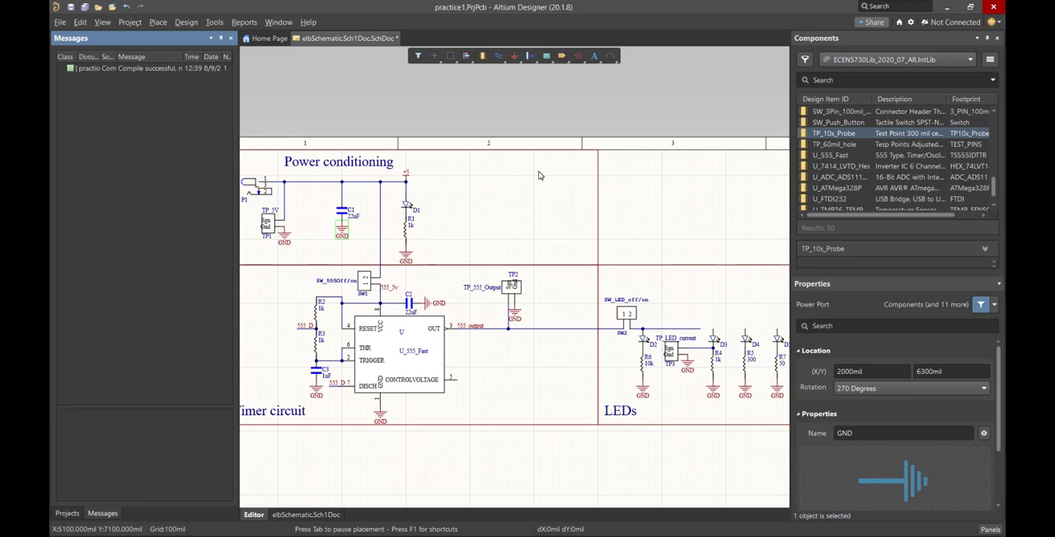
{"action": "mouse_move", "coordinate": [700, 407]}
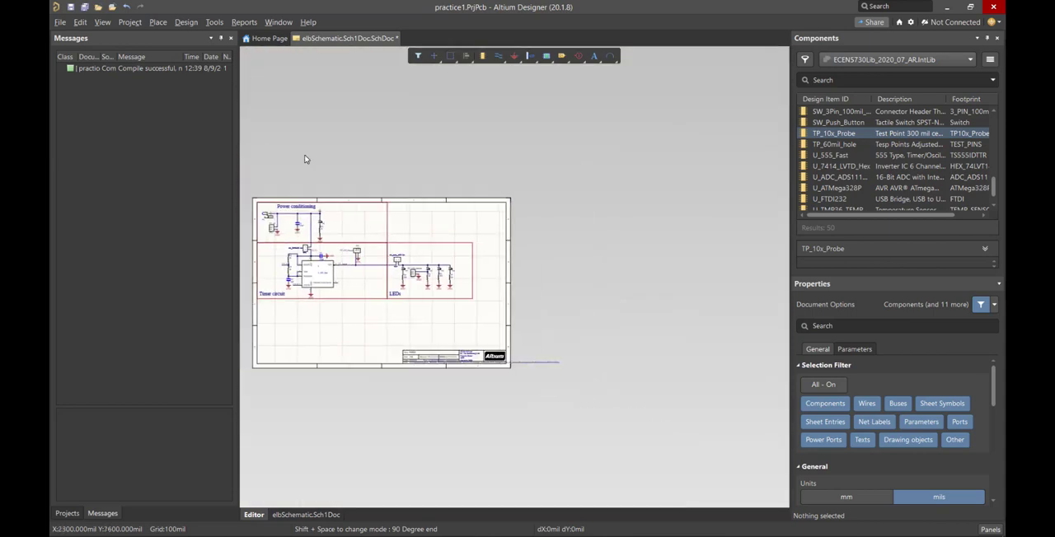
{"action": "mouse_move", "coordinate": [323, 268]}
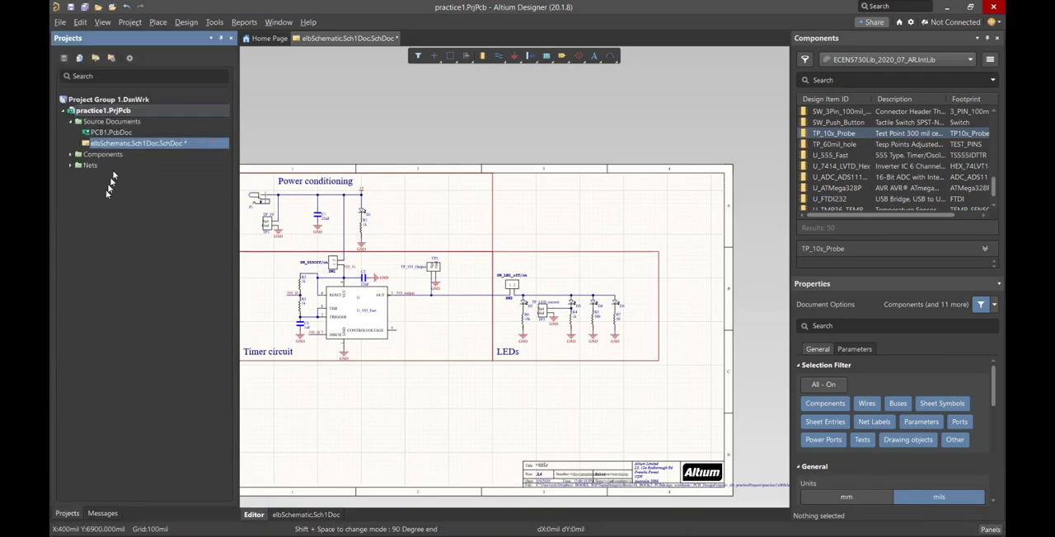
- Validate practice1.PrjPcb again and view Compile successful in the Messages tab
{"action": "right_click", "coordinate": [96, 110]}
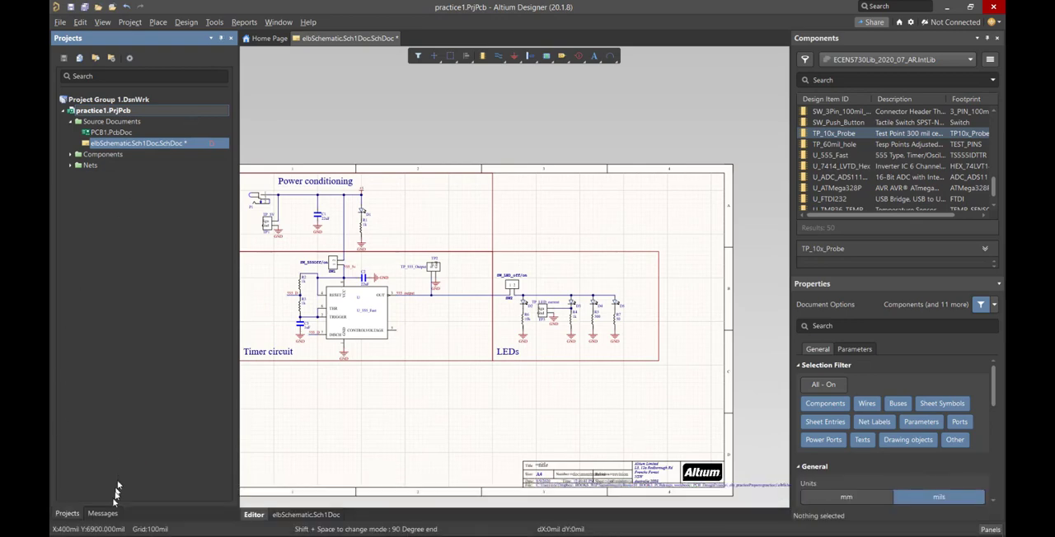
{"action": "left_click", "coordinate": [102, 514]}
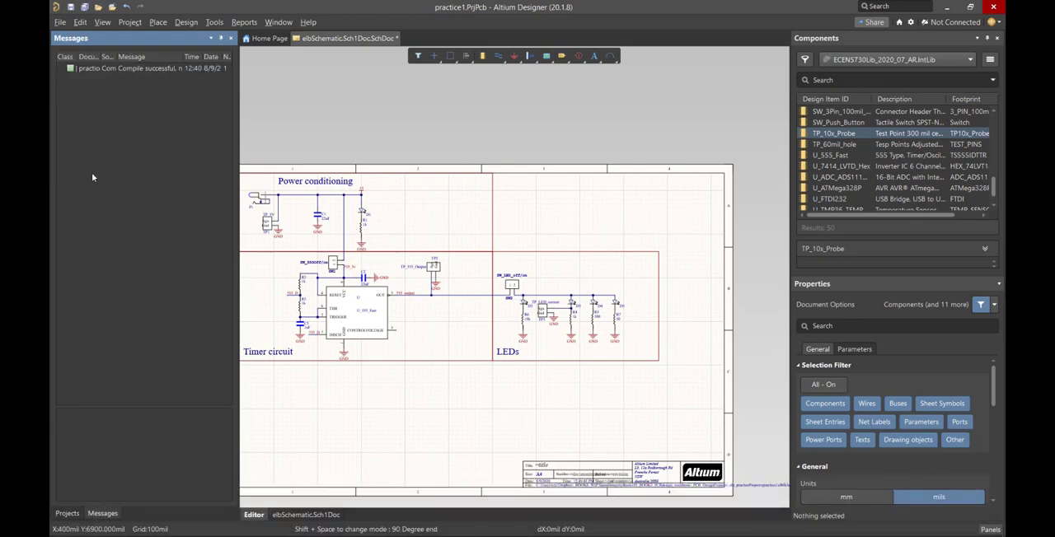